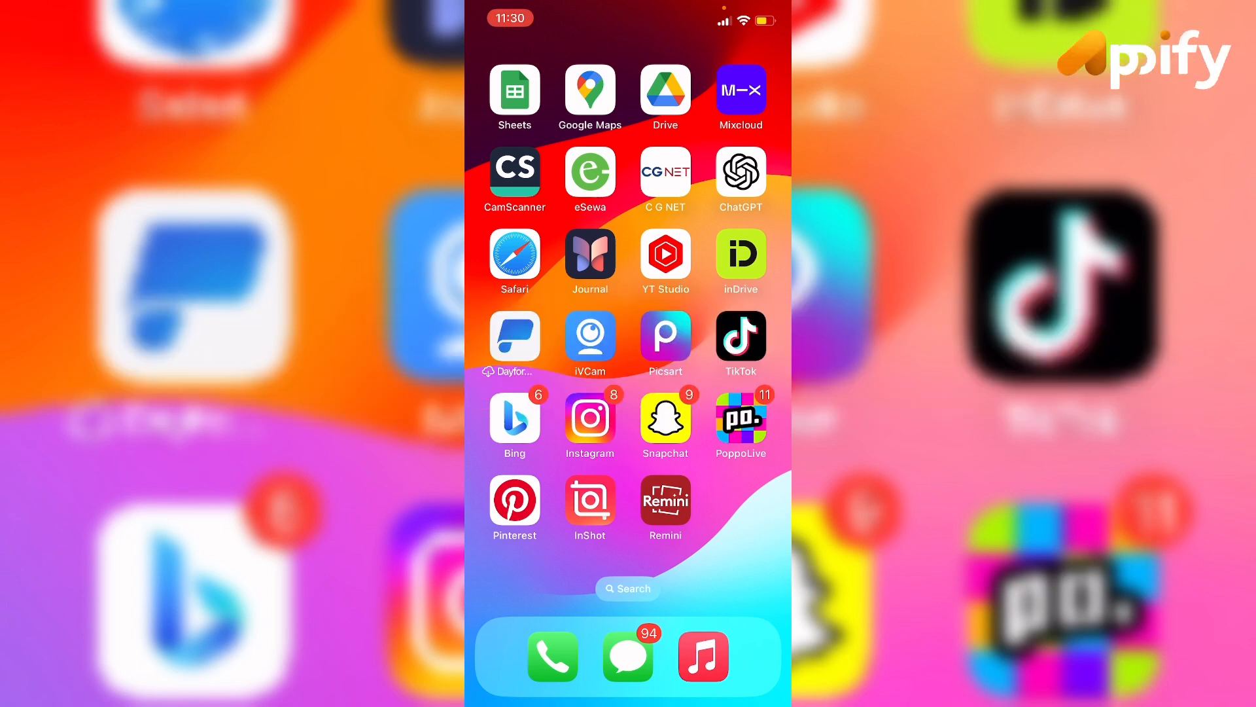
# Launch Pinterest from the Home Screen to reach its home feed of pins
pyautogui.click(514, 501)
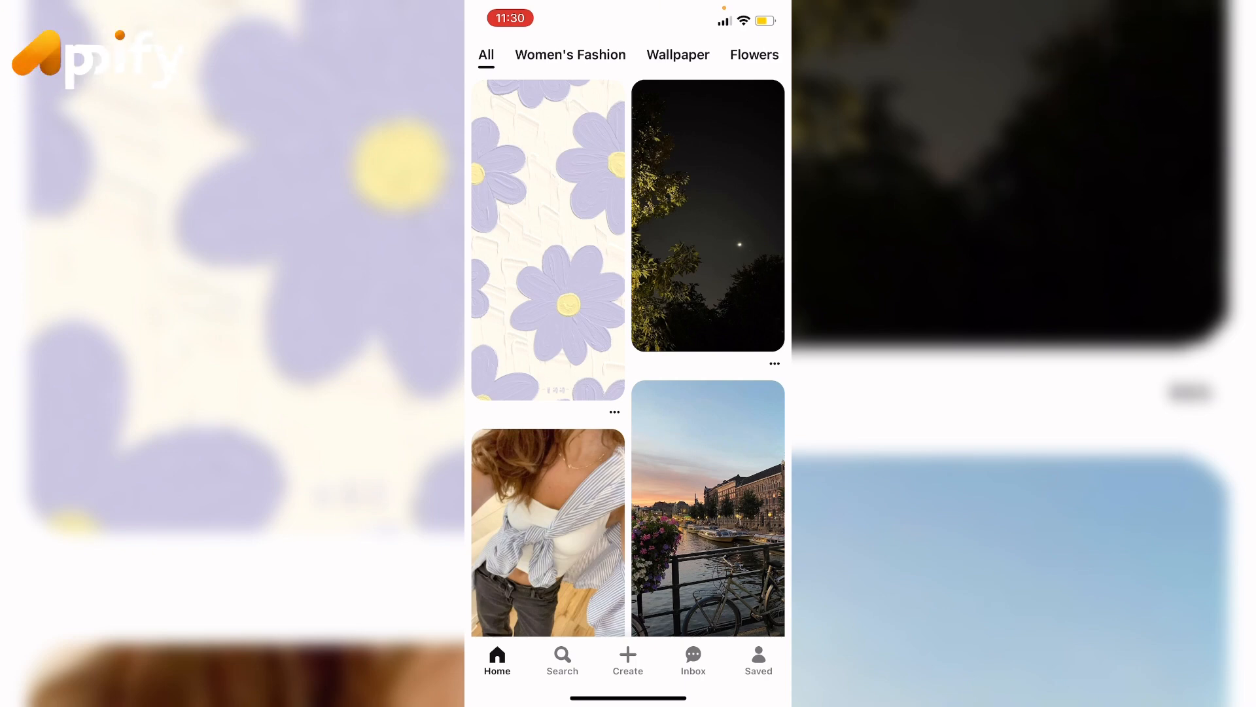
# Go to the saved-pins profile and reach Settings' Privacy and data page
pyautogui.click(758, 660)
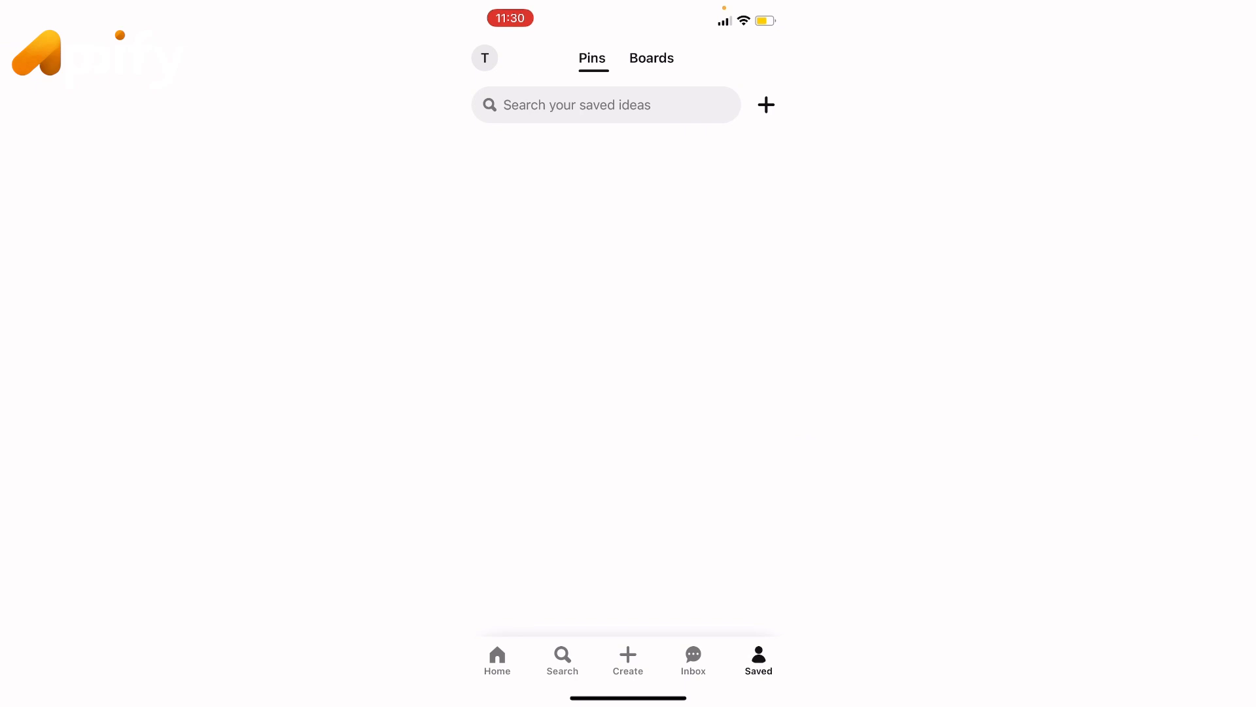
pyautogui.click(484, 57)
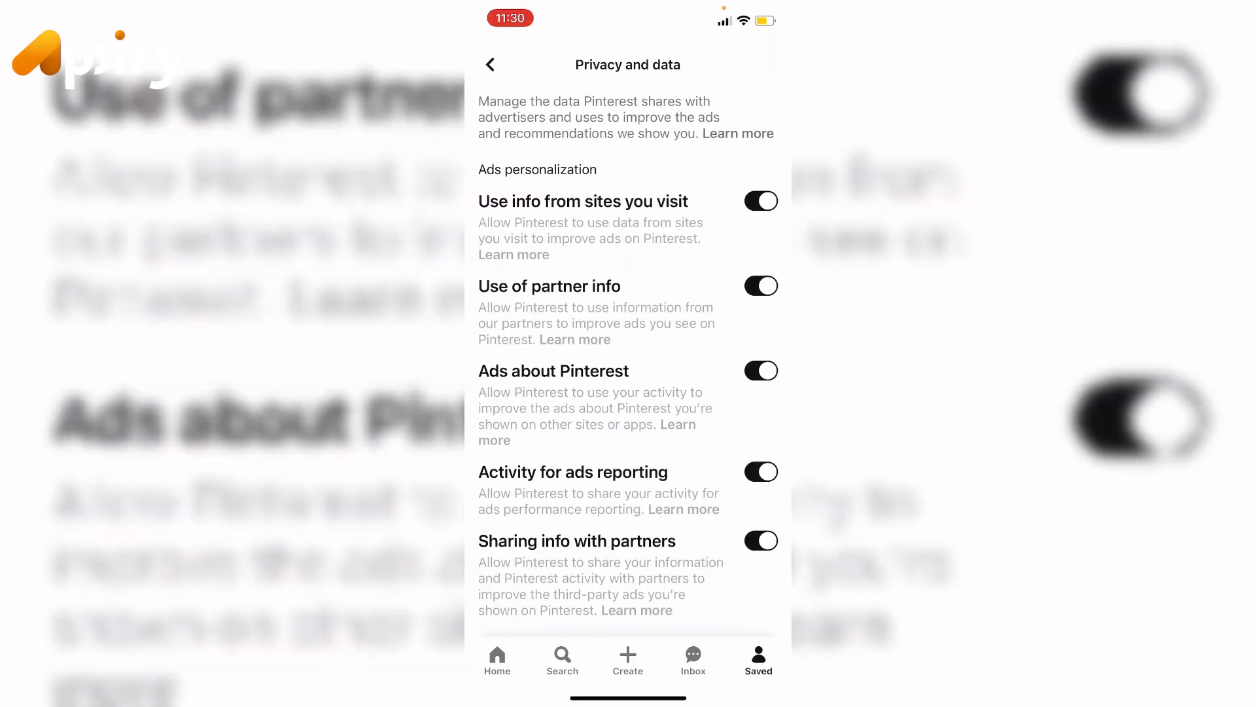
# Choose 'Delete your data and account' at the bottom of Privacy and data
pyautogui.scroll(-3)
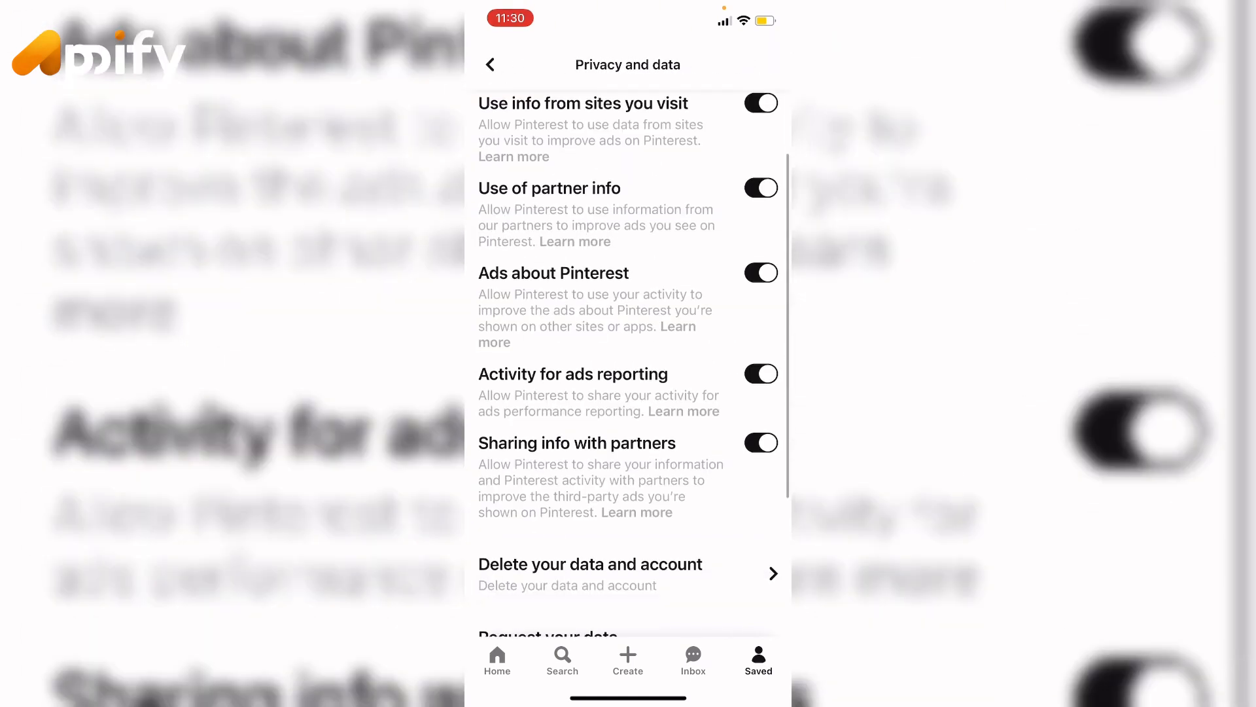
pyautogui.scroll(-3)
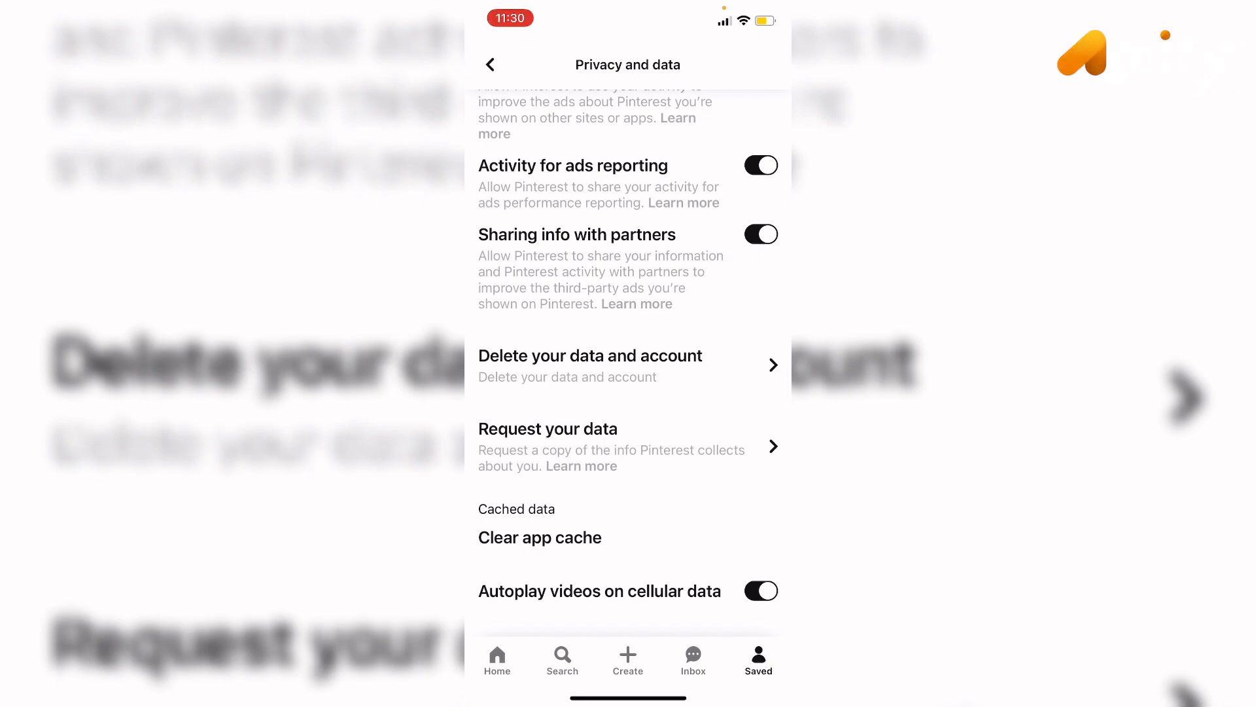
pyautogui.click(591, 366)
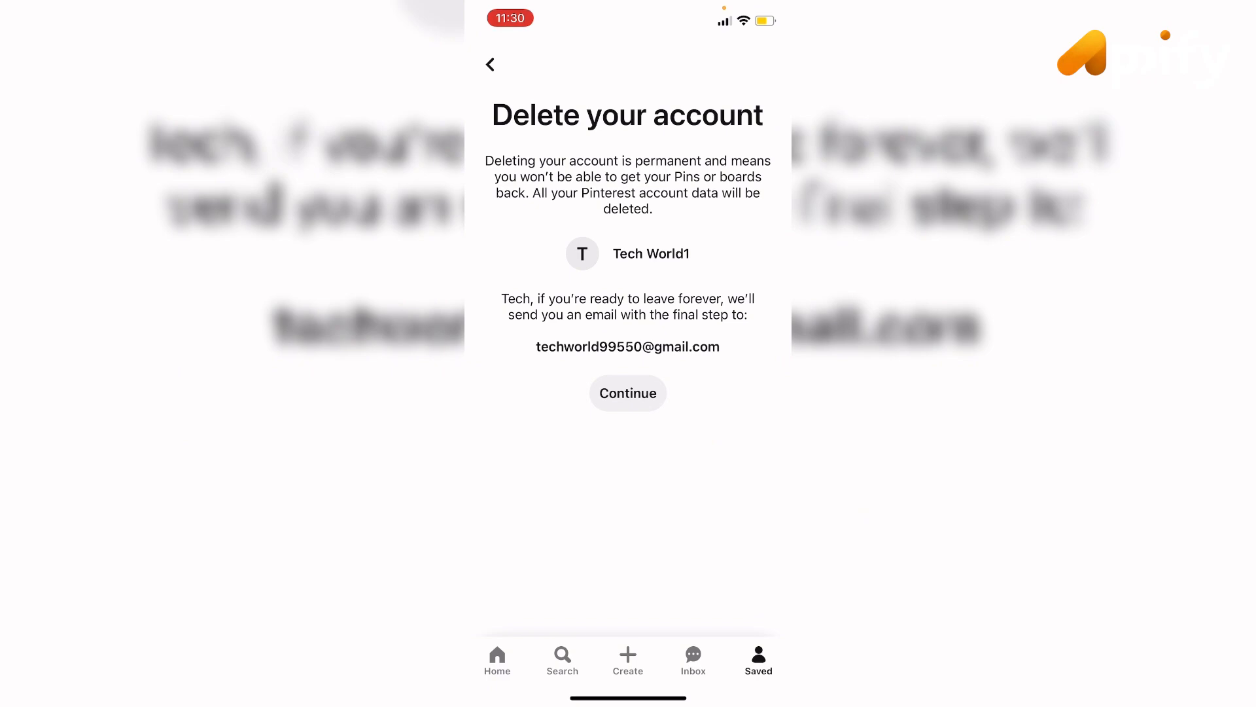
# Continue with deletion so Pinterest asks for a reason for leaving
pyautogui.click(627, 392)
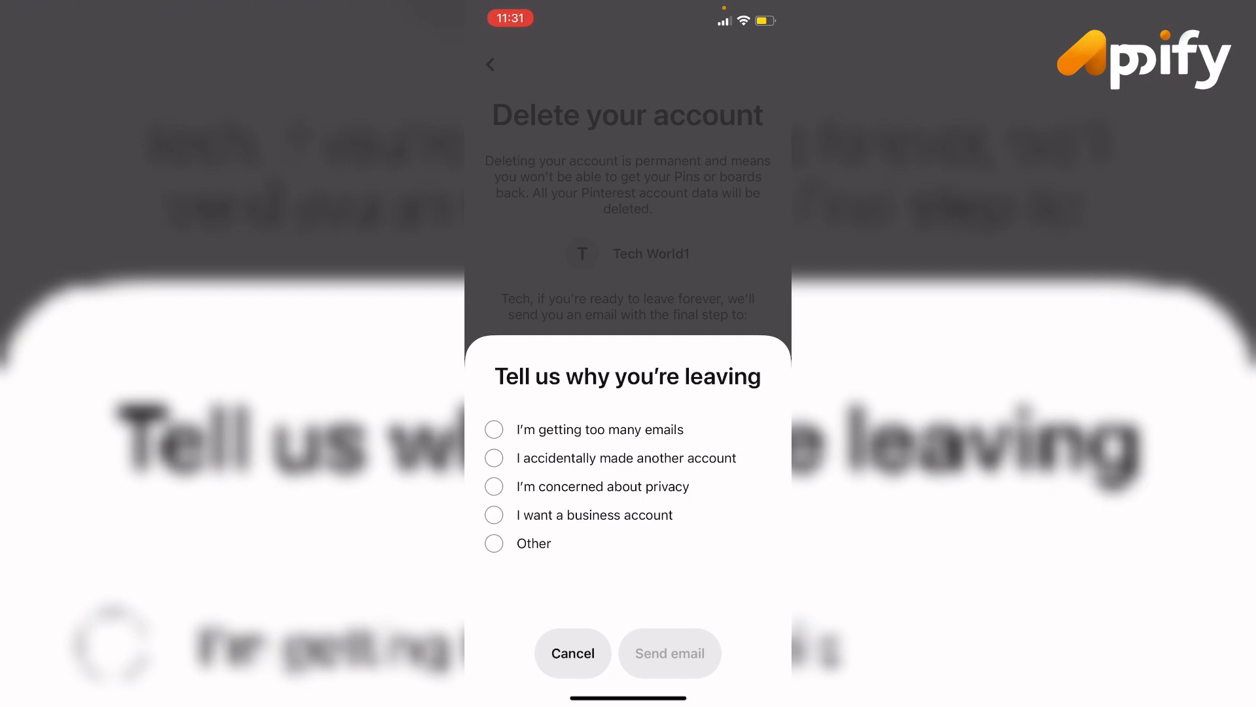
# Select a reason for leaving and send the deletion confirmation email
pyautogui.click(493, 429)
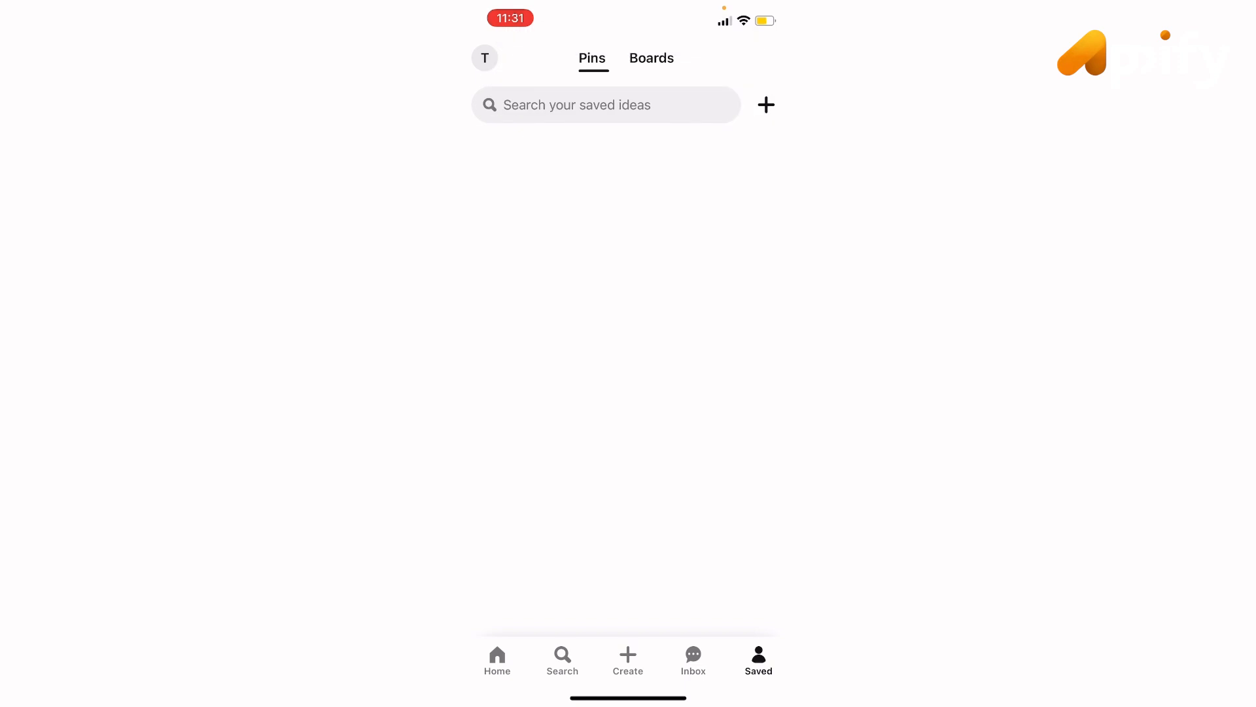
# Switch to Gmail's all-inboxes list and reveal the mail folder drawer
pyautogui.click(484, 57)
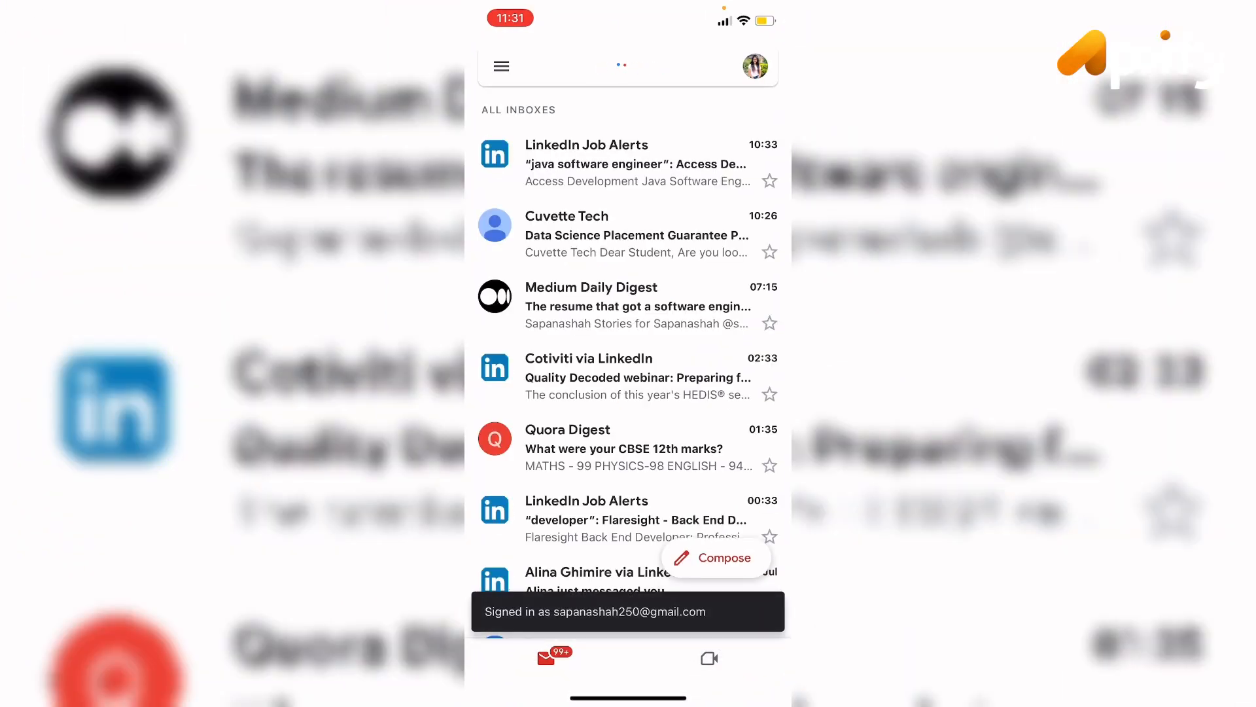
pyautogui.click(501, 65)
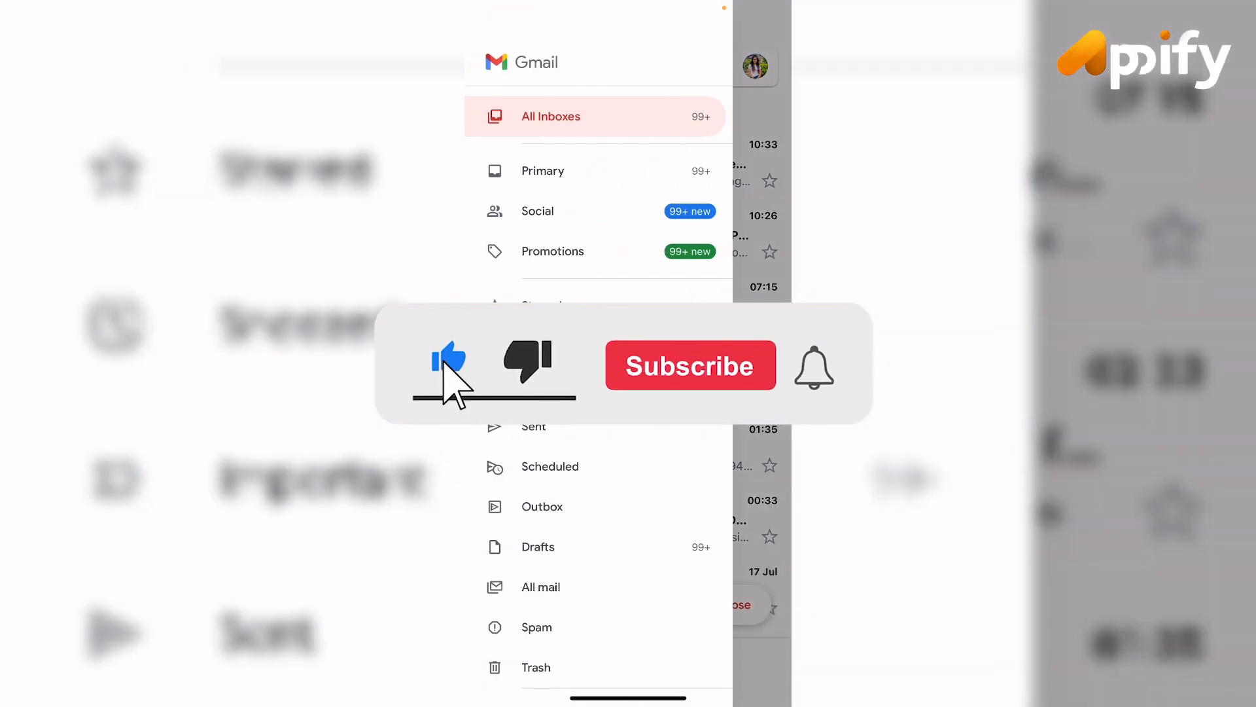